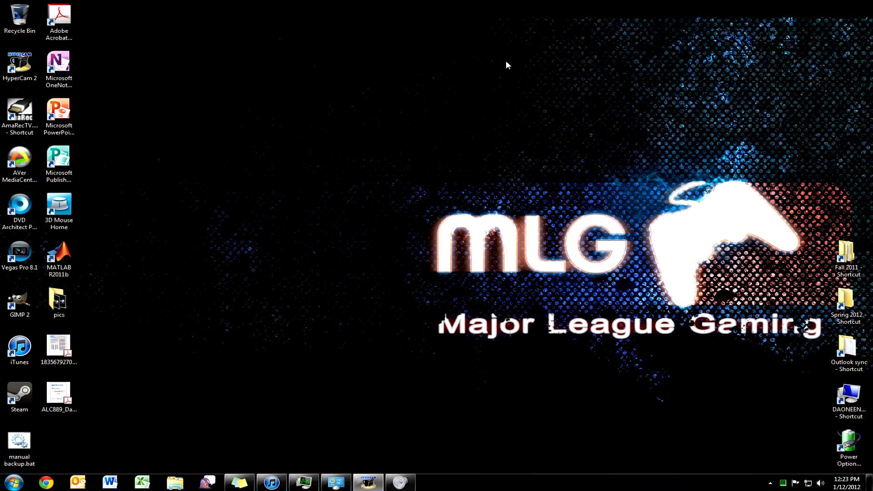
pyautogui.moveTo(482, 155)
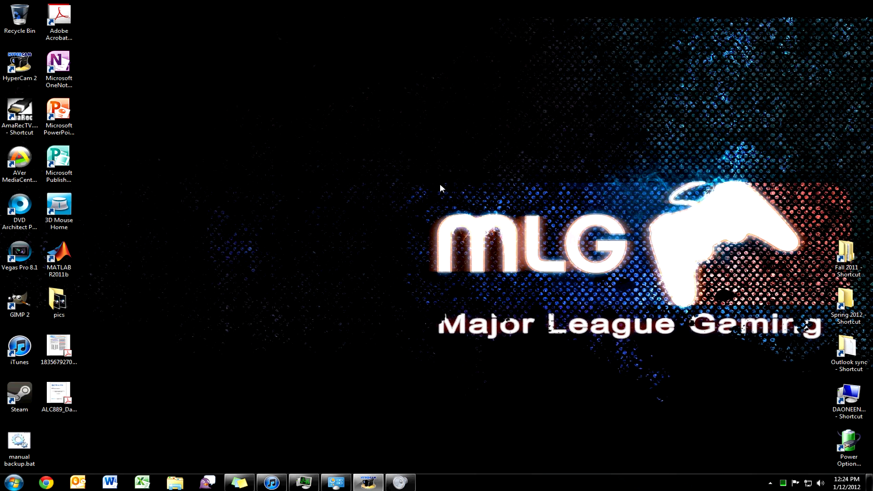
pyautogui.moveTo(438, 185)
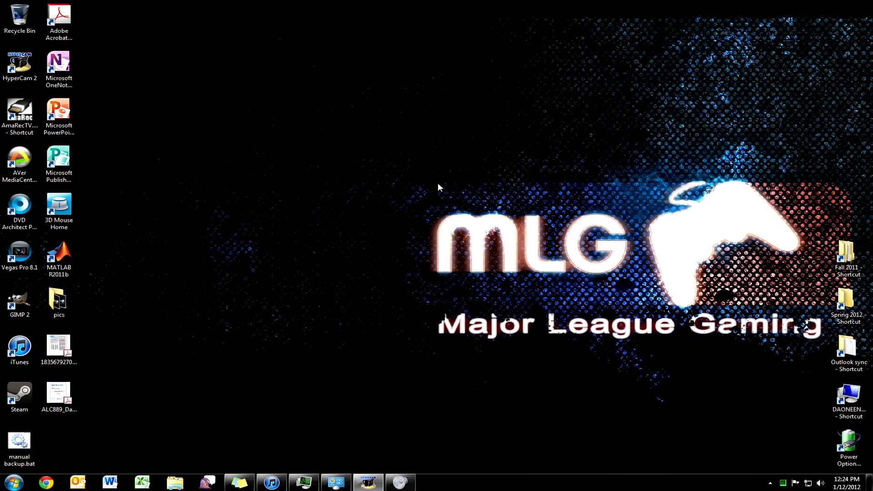
pyautogui.moveTo(434, 187)
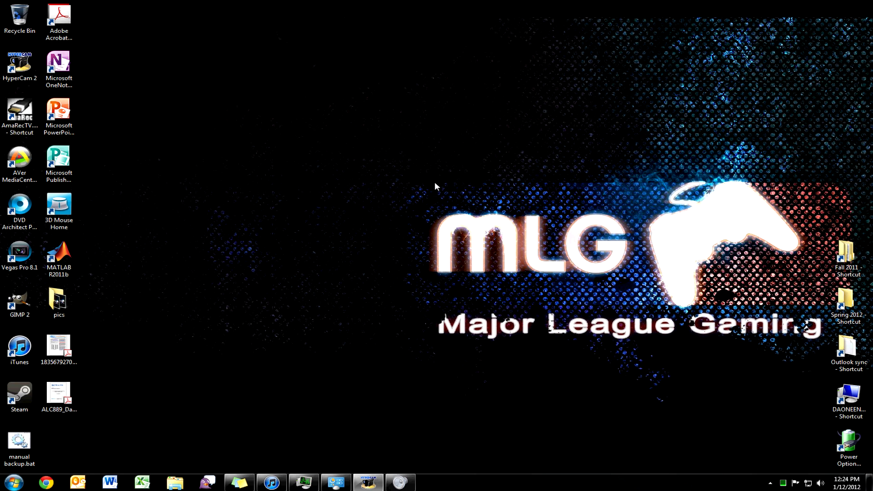
# From the Start menu, set HP Officejet 6500 E710a-f as the default printer rather than its fax entry
pyautogui.click(10, 482)
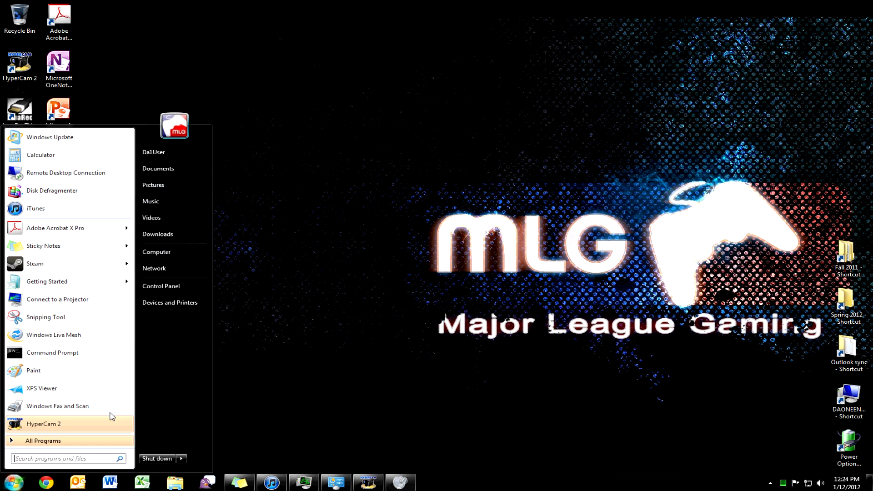
pyautogui.moveTo(170, 302)
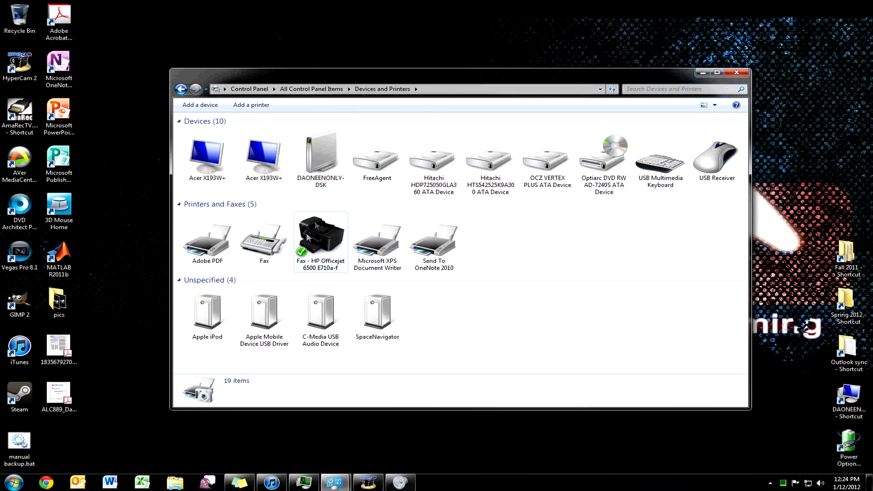
pyautogui.moveTo(331, 217)
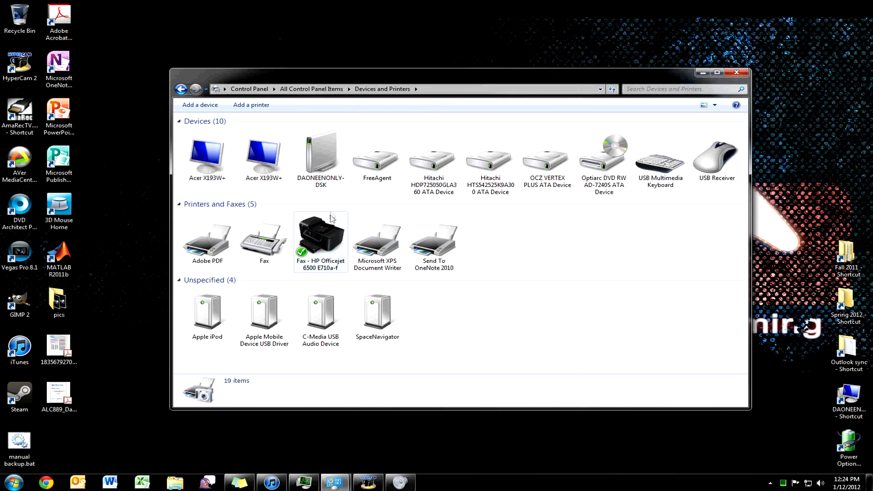
pyautogui.moveTo(340, 249)
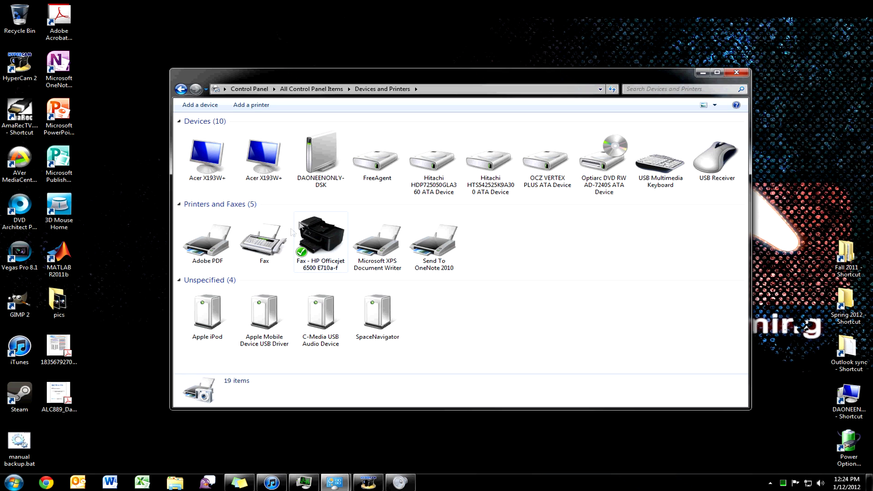
pyautogui.moveTo(322, 229)
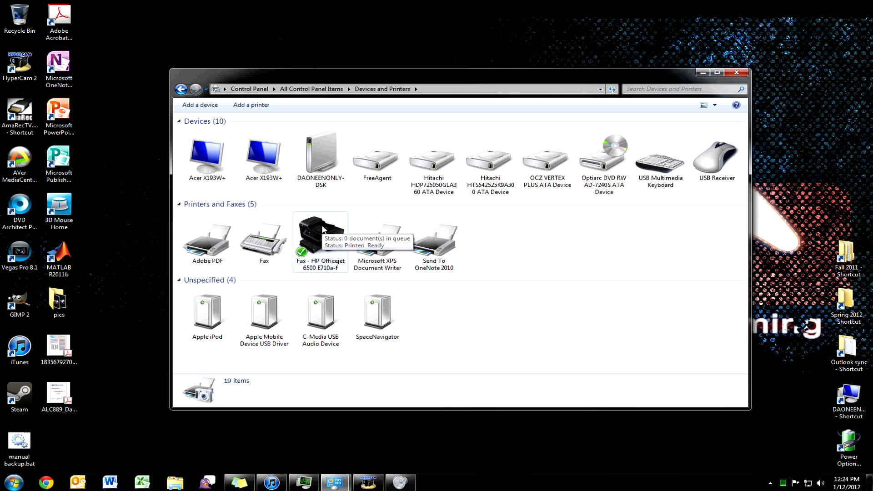
pyautogui.moveTo(319, 257)
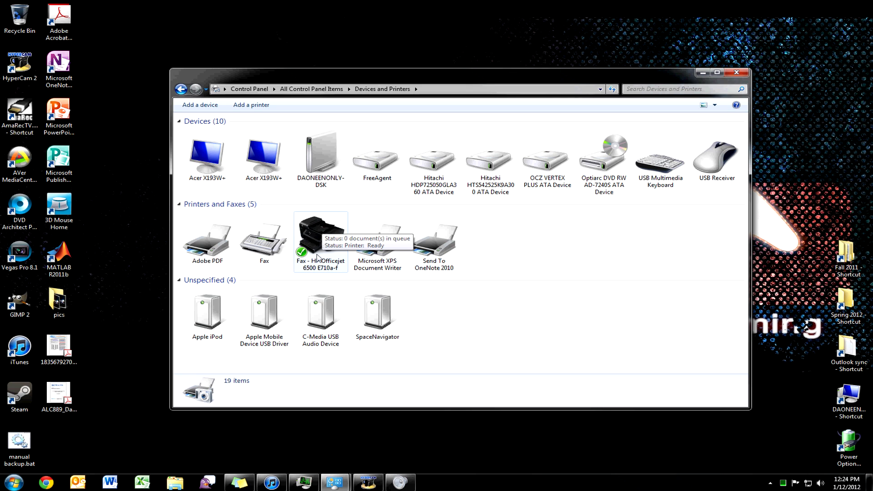
pyautogui.rightClick(320, 232)
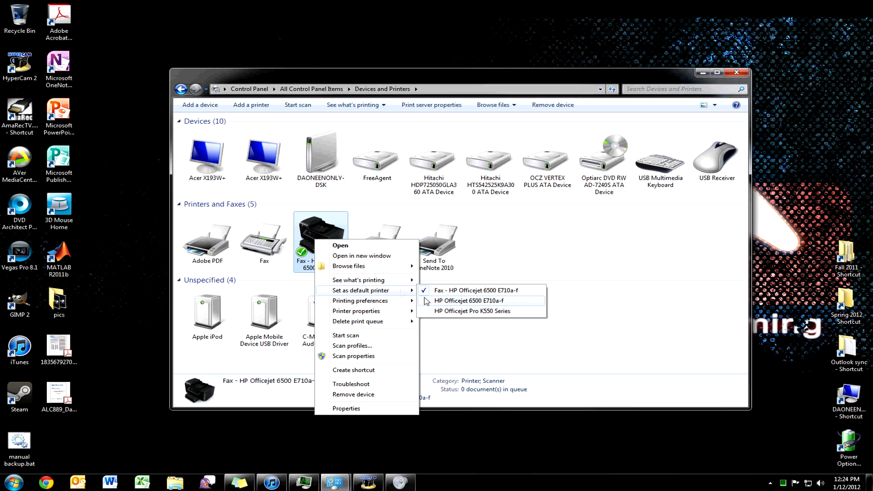
pyautogui.click(470, 301)
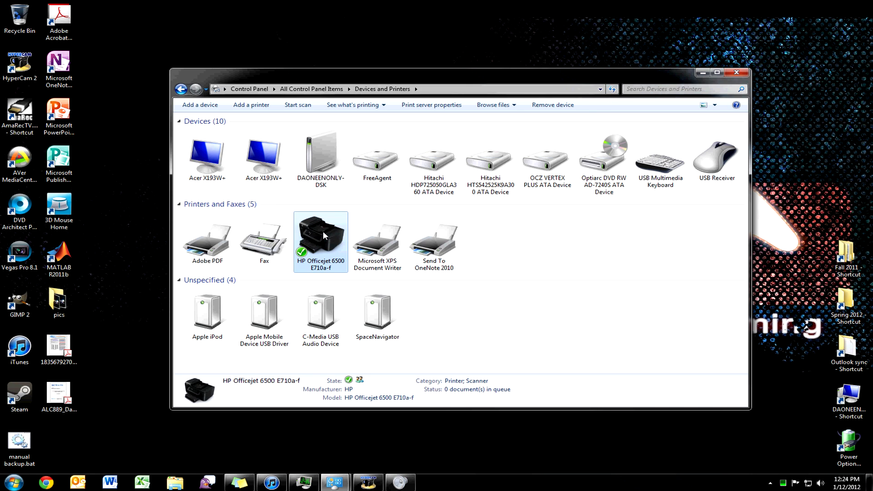
pyautogui.moveTo(322, 231)
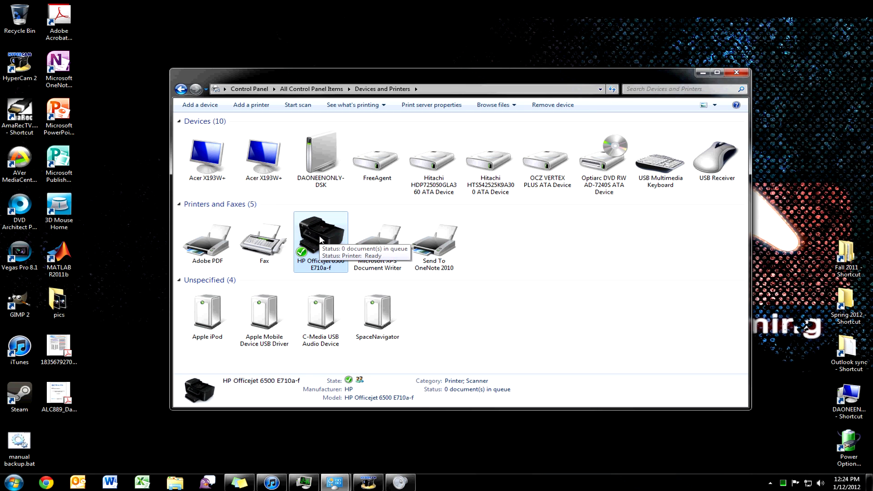
pyautogui.rightClick(320, 231)
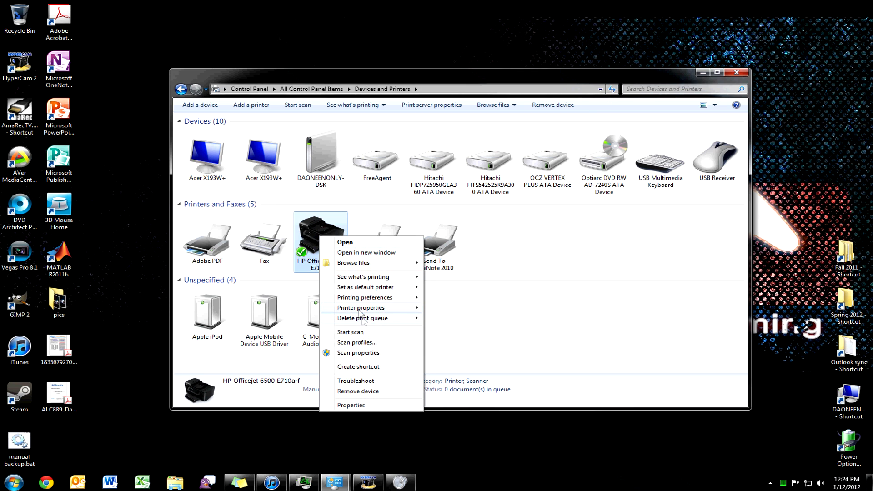
pyautogui.moveTo(362, 307)
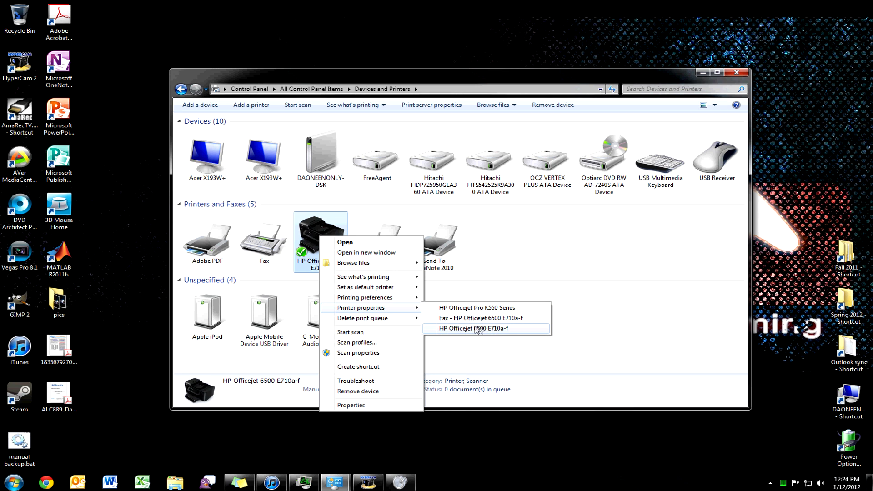
pyautogui.click(474, 328)
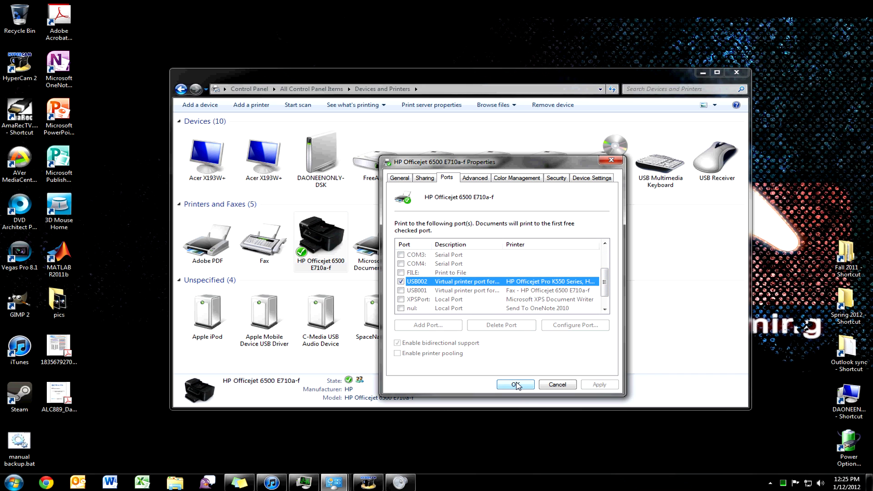
pyautogui.click(514, 384)
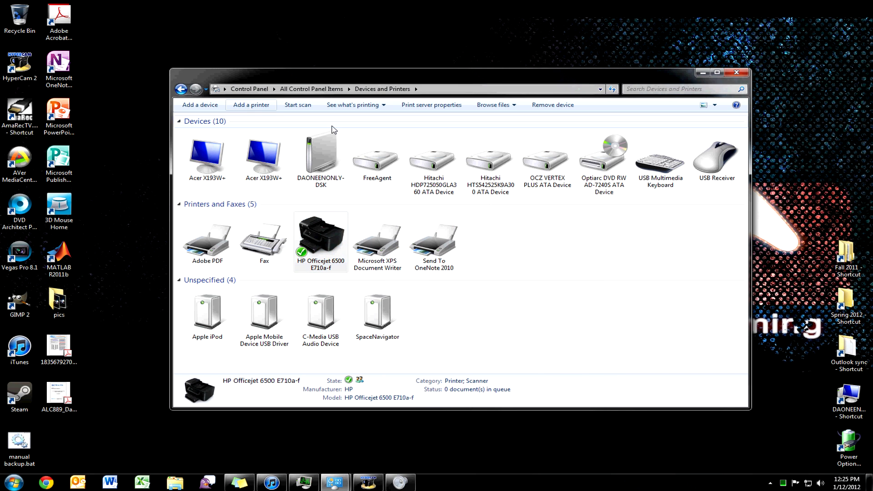
pyautogui.moveTo(517, 234)
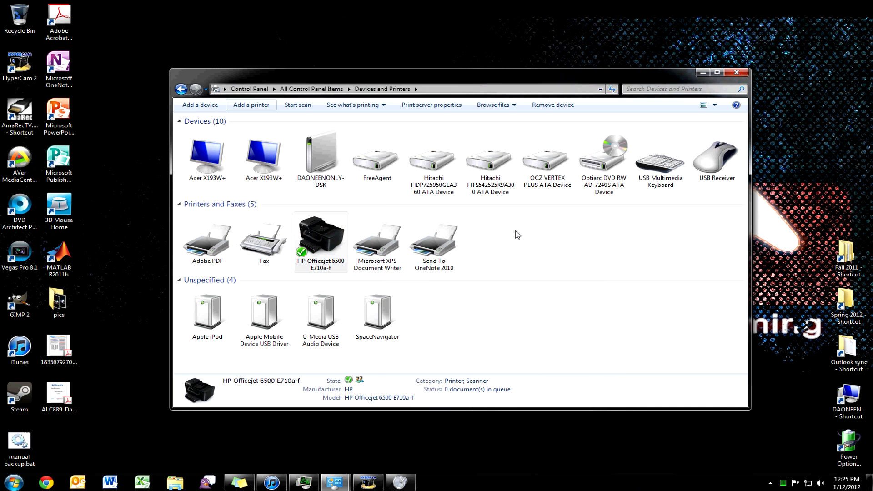
# Add a local printer on the existing USB002 virtual USB port and proceed to driver selection
pyautogui.click(251, 104)
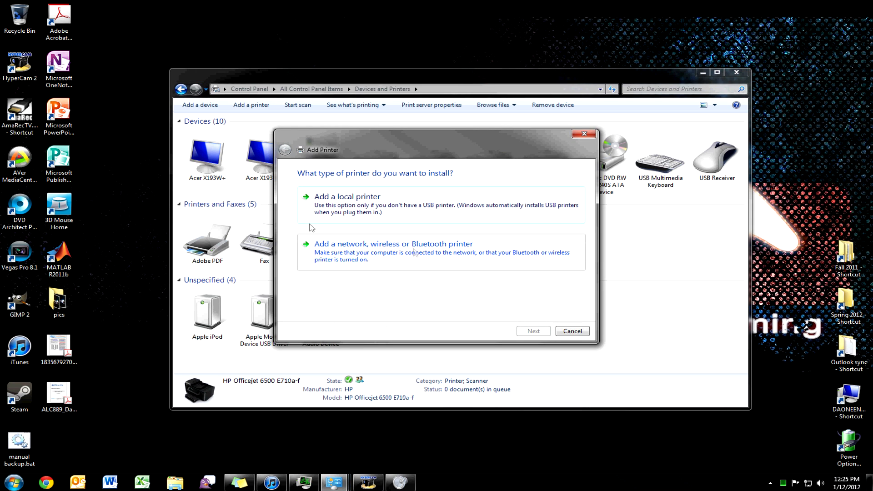
pyautogui.click(347, 197)
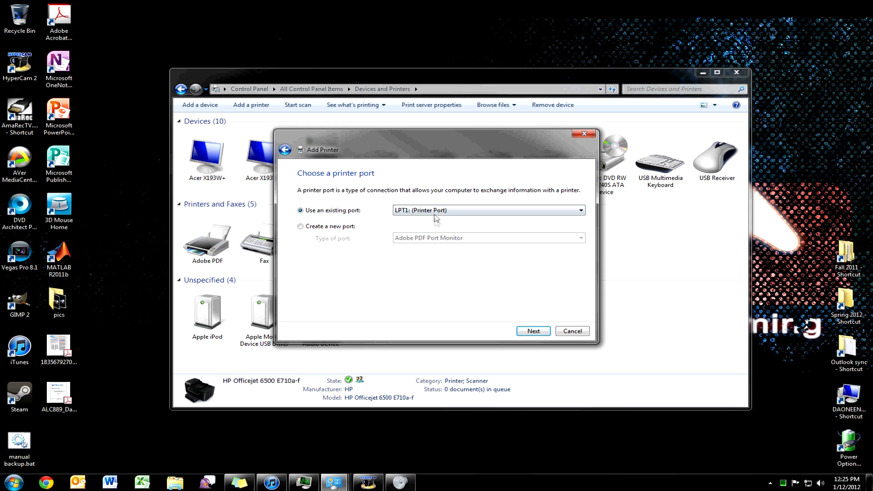
pyautogui.click(582, 210)
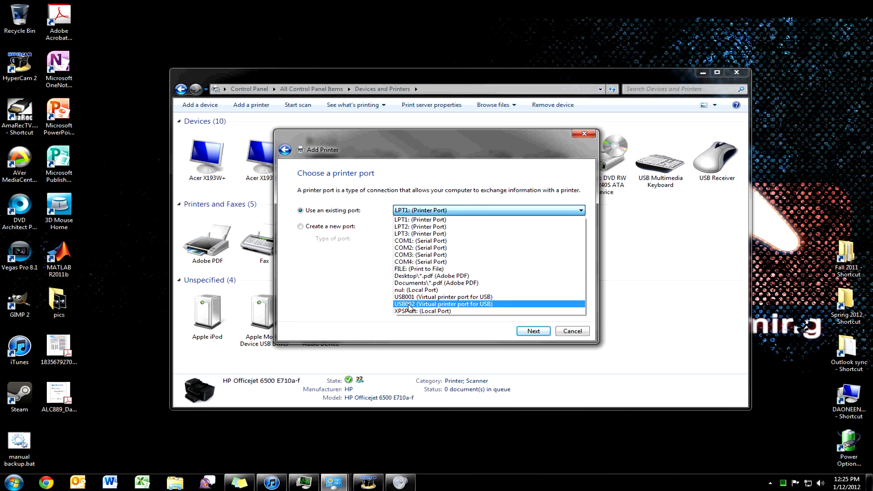
pyautogui.click(443, 304)
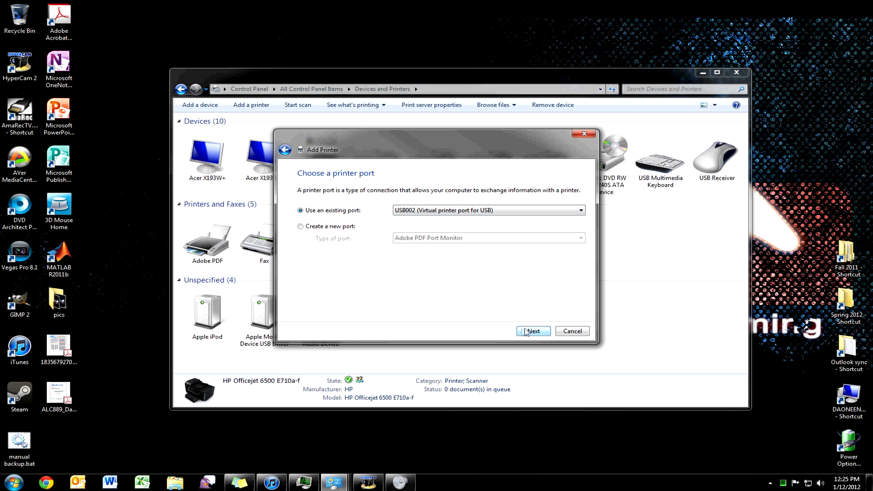
pyautogui.click(532, 331)
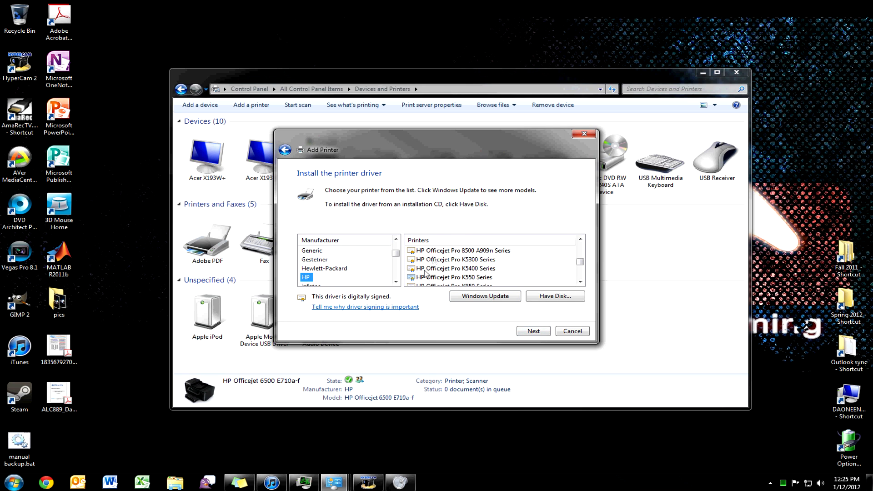
# Choose the HP Officejet Pro K550 Series driver and finish, keeping the currently installed driver
pyautogui.click(453, 276)
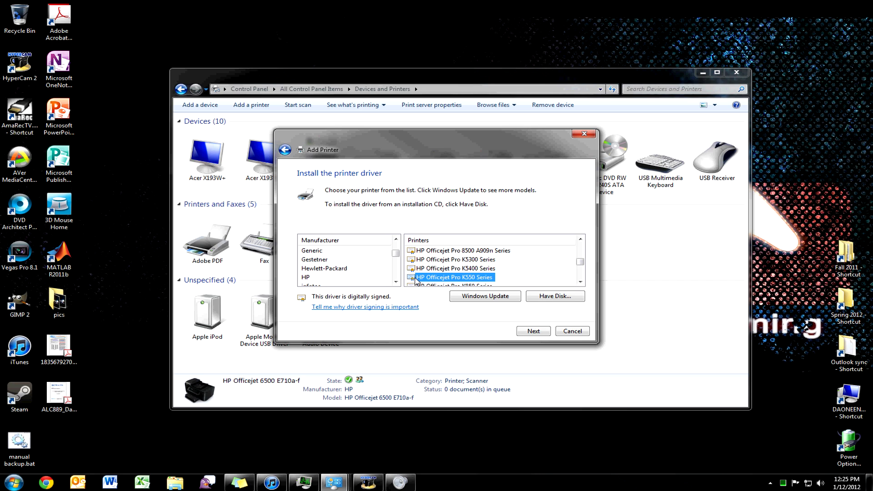
pyautogui.moveTo(465, 280)
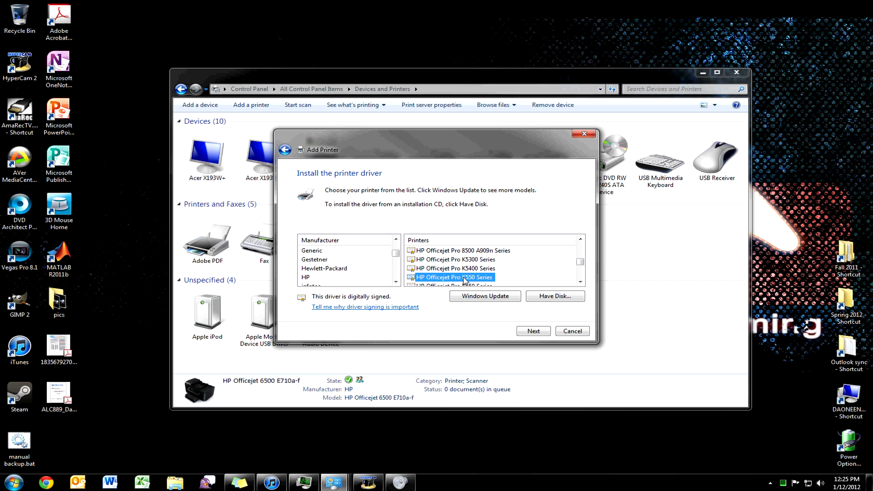
pyautogui.moveTo(492, 278)
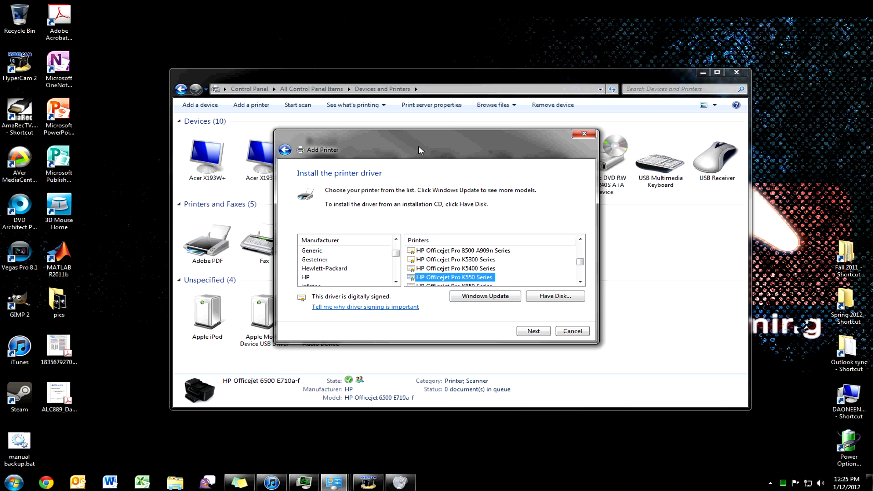
pyautogui.moveTo(410, 151)
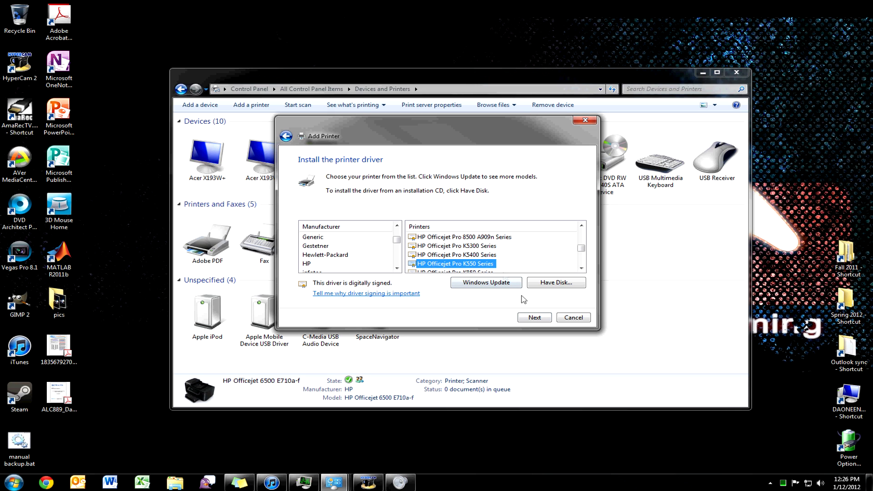
pyautogui.click(534, 318)
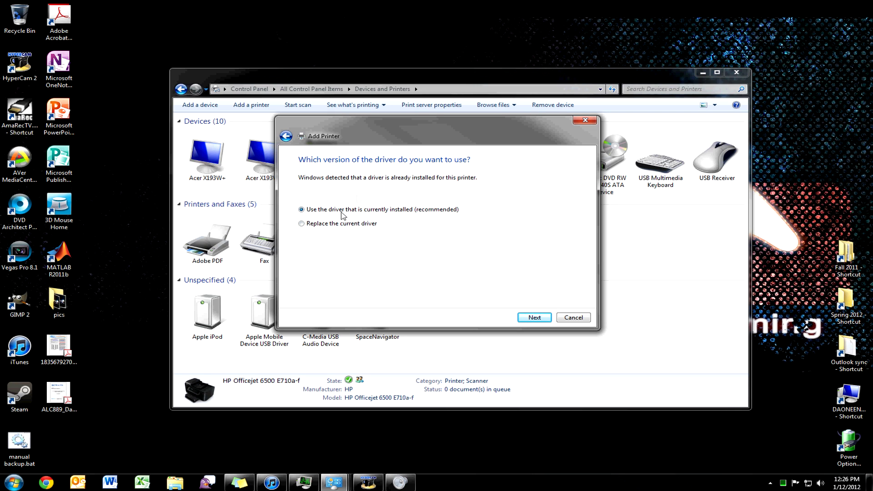
pyautogui.moveTo(378, 200)
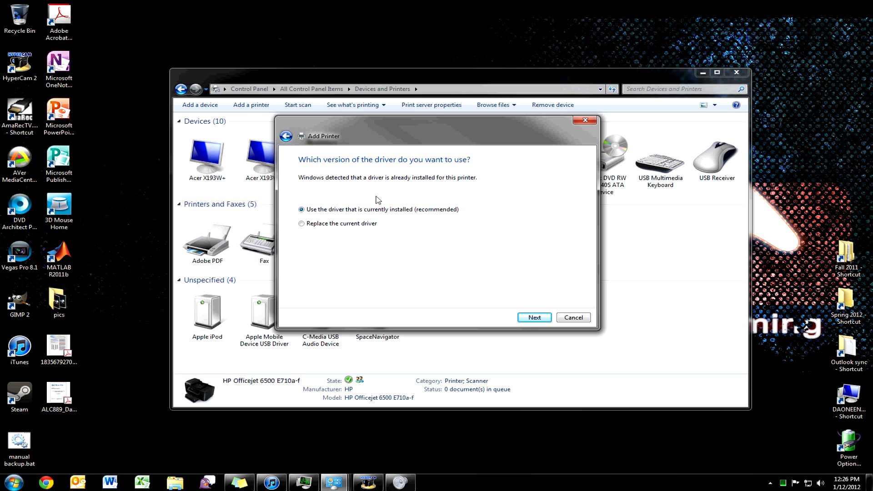
pyautogui.click(573, 317)
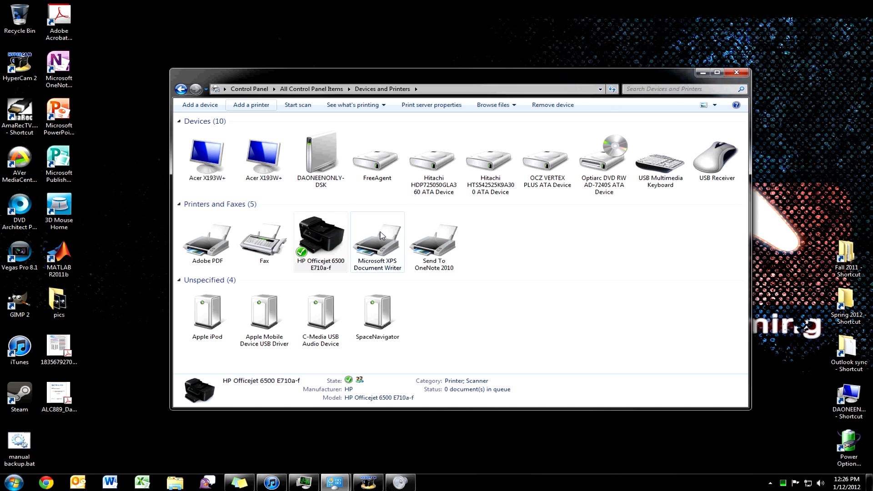
# Review the HP Officejet Pro K550 Series printer properties and close them with OK
pyautogui.rightClick(321, 231)
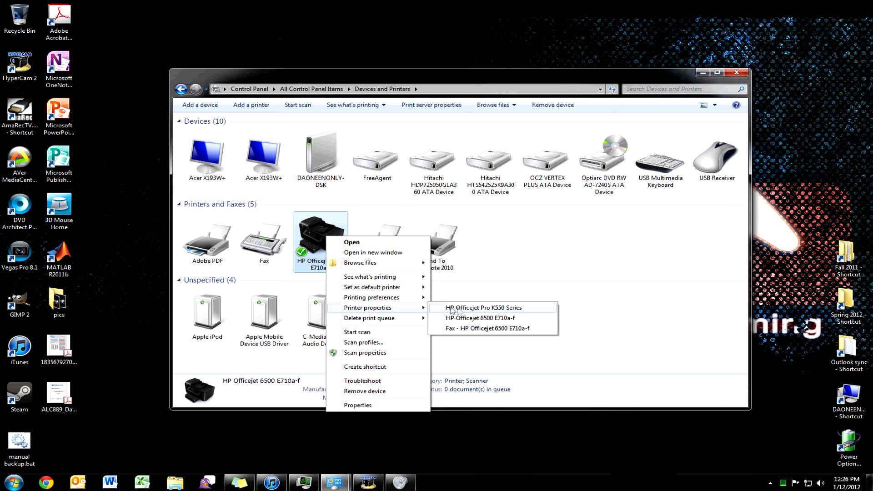
pyautogui.moveTo(504, 313)
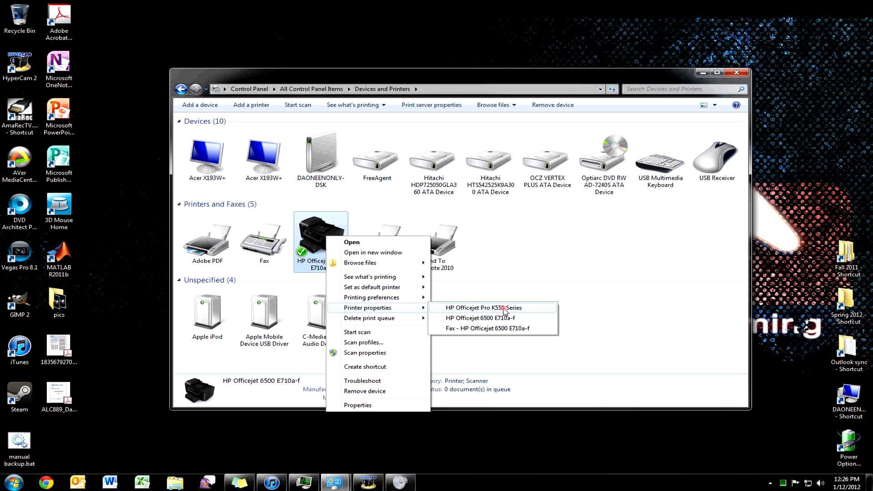
pyautogui.click(483, 307)
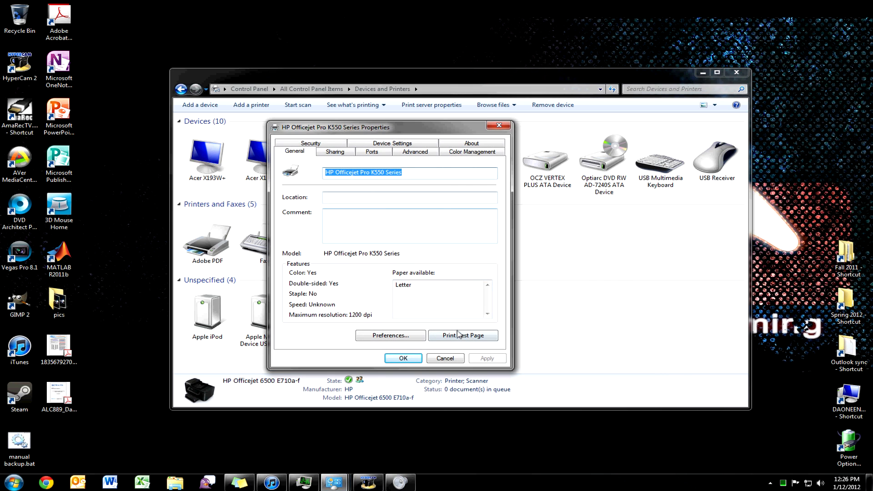
pyautogui.moveTo(460, 252)
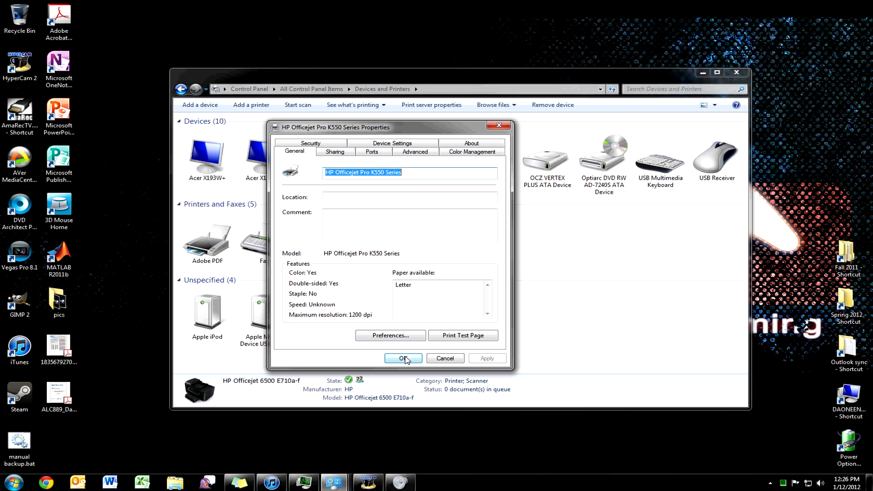
pyautogui.click(403, 359)
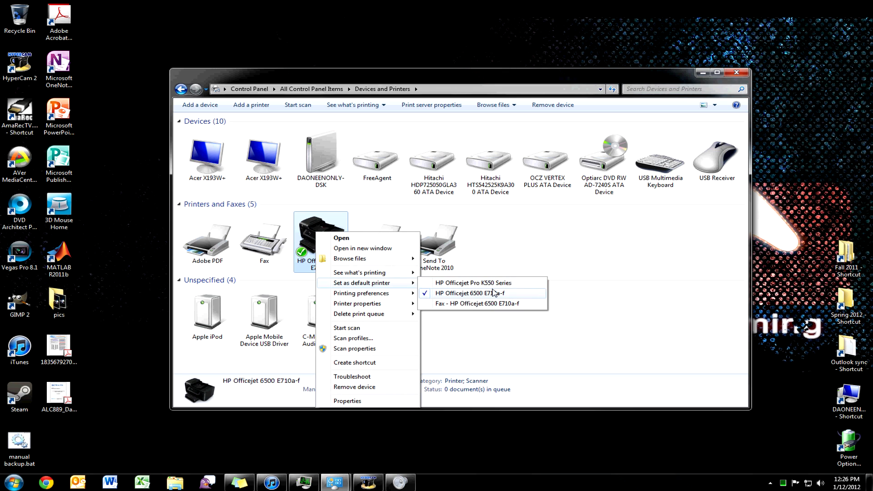
# Set HP Officejet Pro K550 Series as default and confirm the checkmark in its options
pyautogui.click(473, 283)
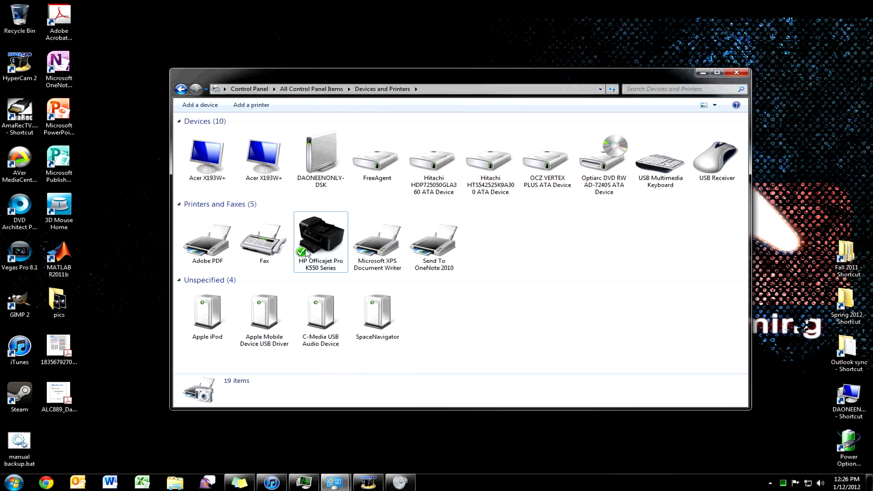
pyautogui.rightClick(320, 231)
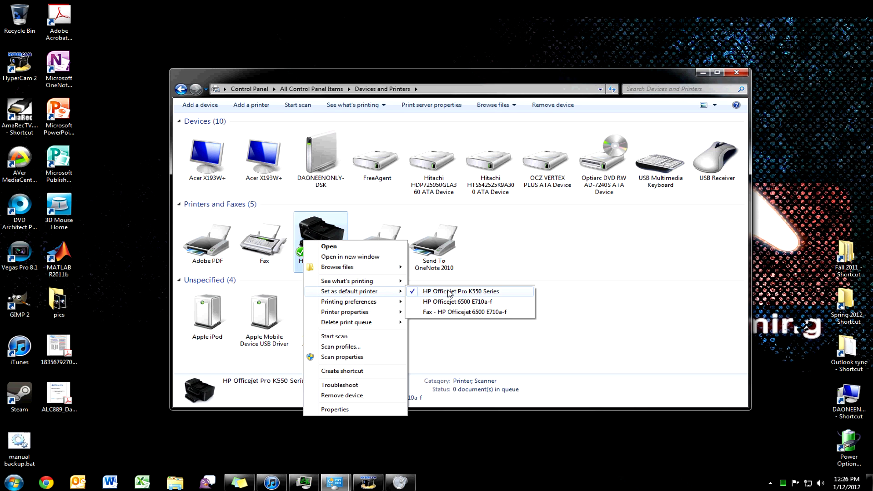
pyautogui.click(460, 291)
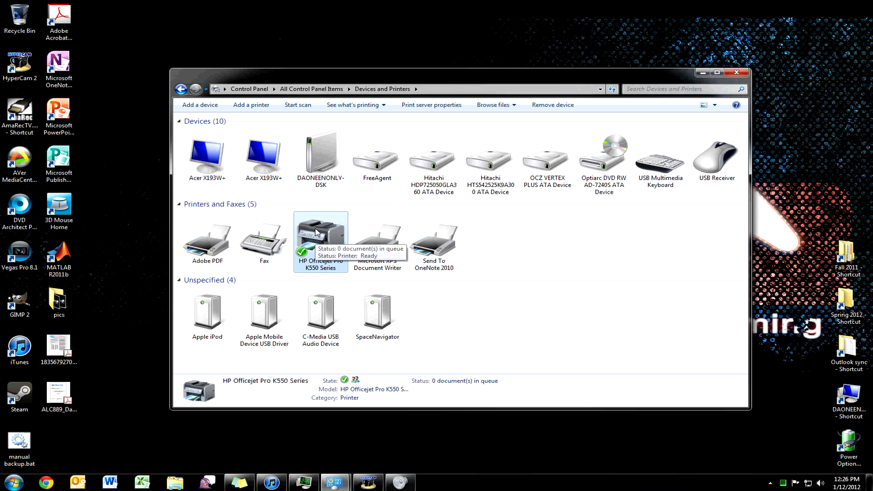
pyautogui.moveTo(327, 232)
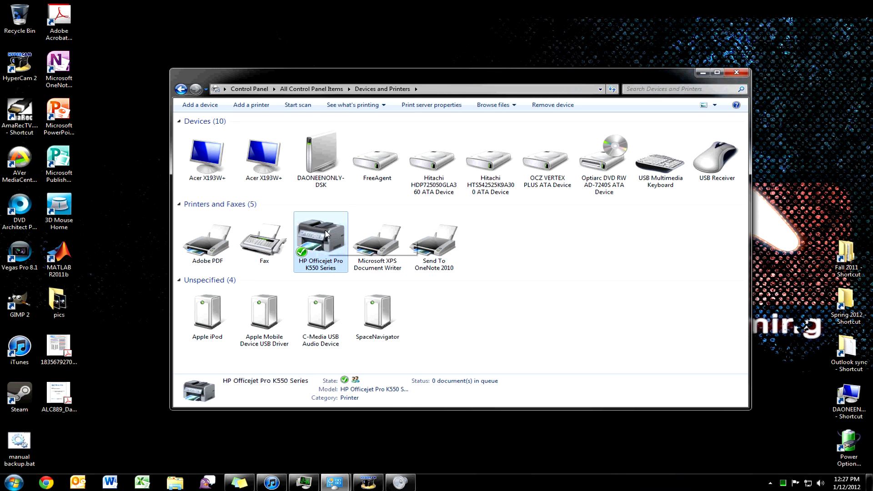
pyautogui.rightClick(320, 233)
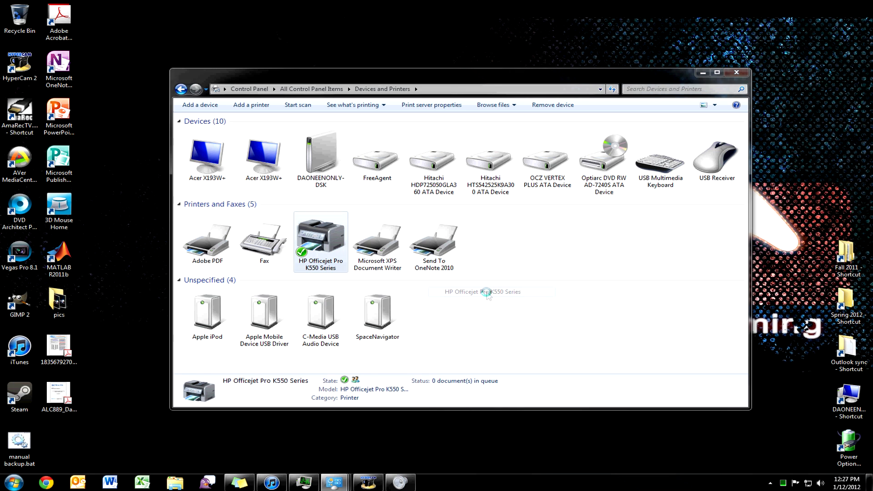
pyautogui.doubleClick(320, 231)
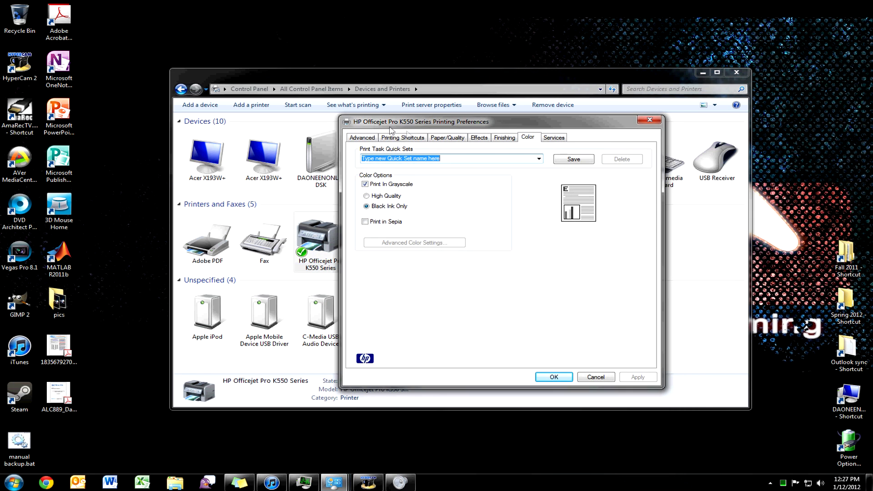
pyautogui.moveTo(423, 132)
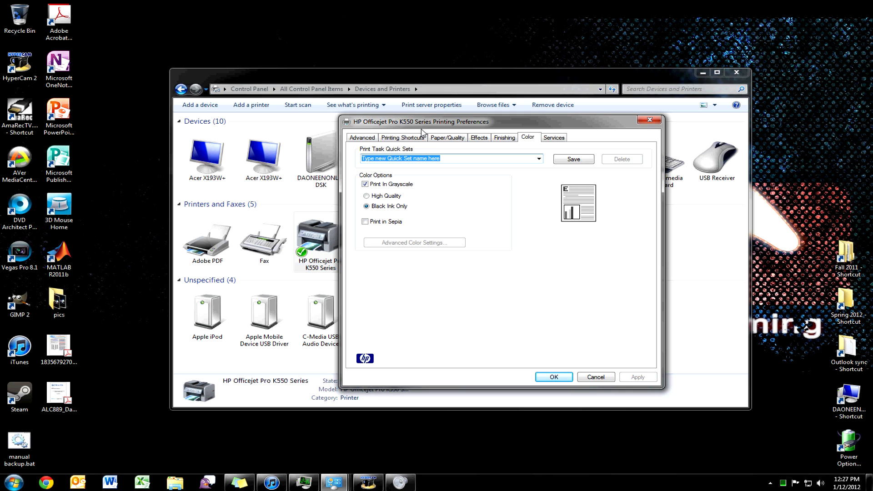
pyautogui.click(366, 185)
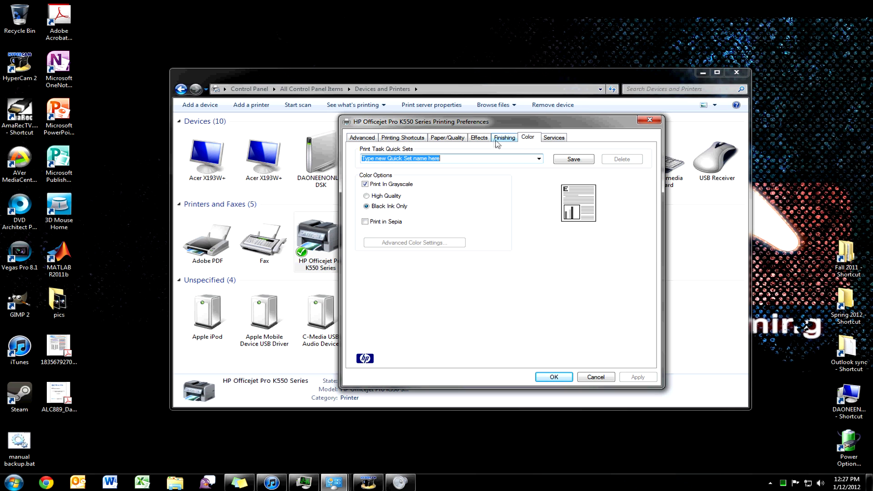
pyautogui.moveTo(508, 144)
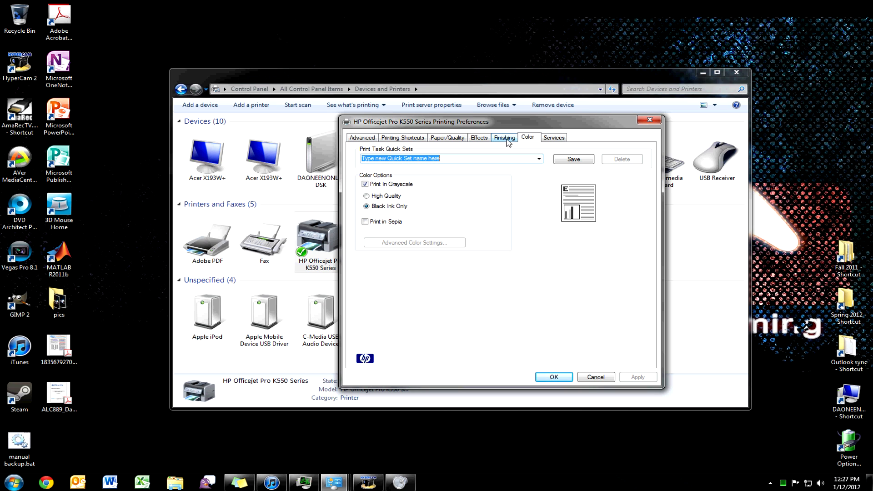
pyautogui.click(504, 137)
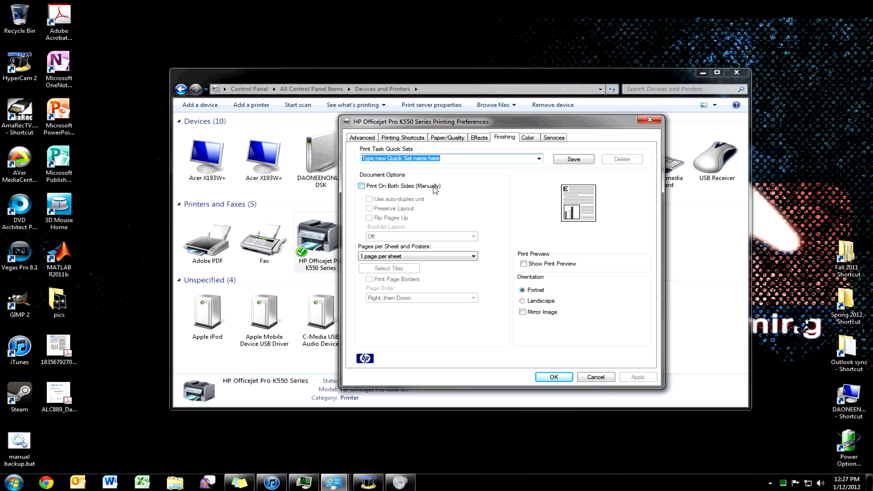
pyautogui.click(362, 186)
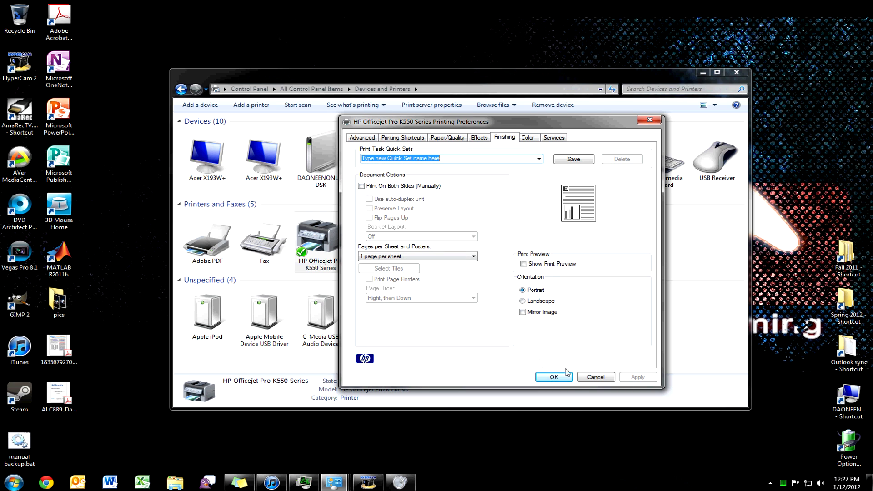
pyautogui.click(553, 376)
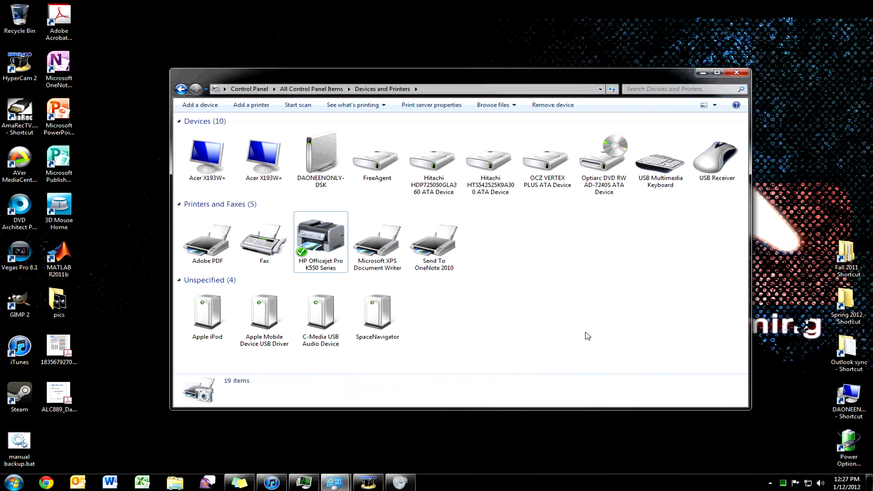